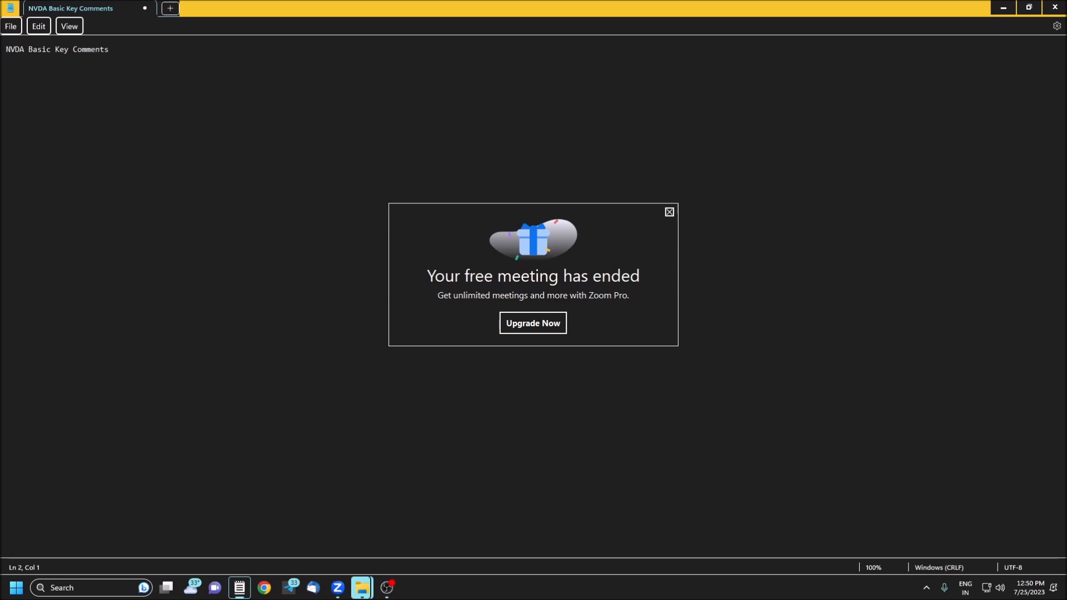
Type 'a' on line 2 beneath the 'NVDA Basic Key Comments' heading.
type("a")
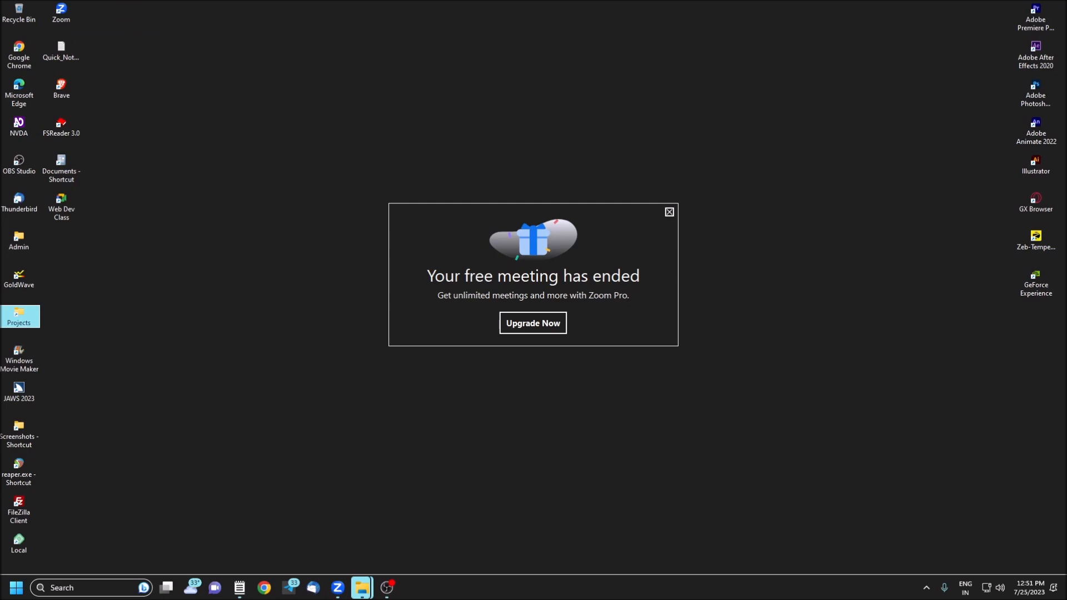
Restore the NVDA Basic Key Comments Notepad window from the taskbar.
left_click(239, 587)
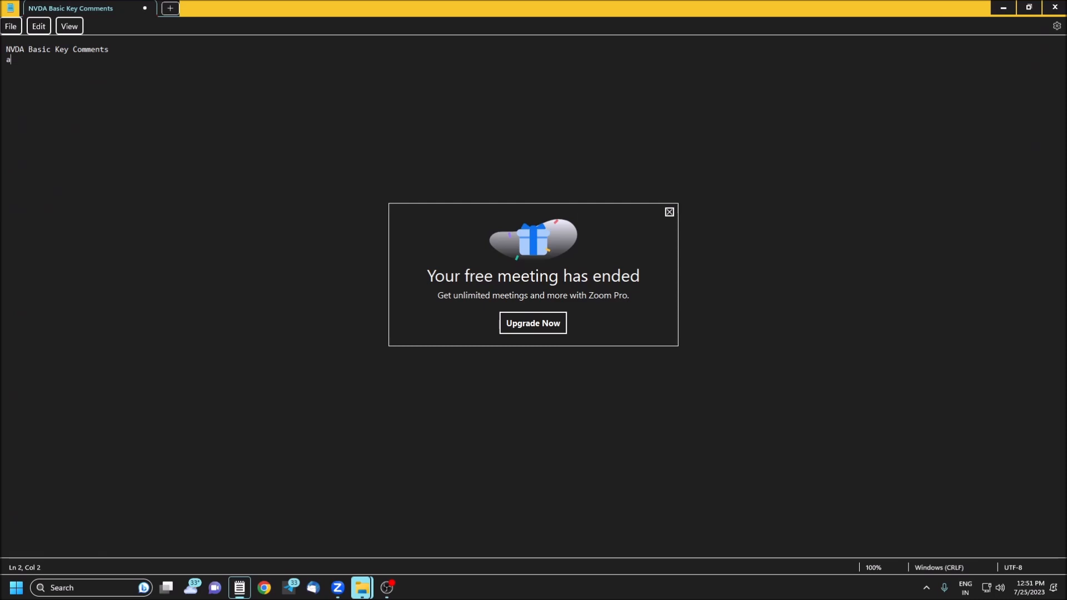
Append the letters e, g, i, j to line 2.
type("e")
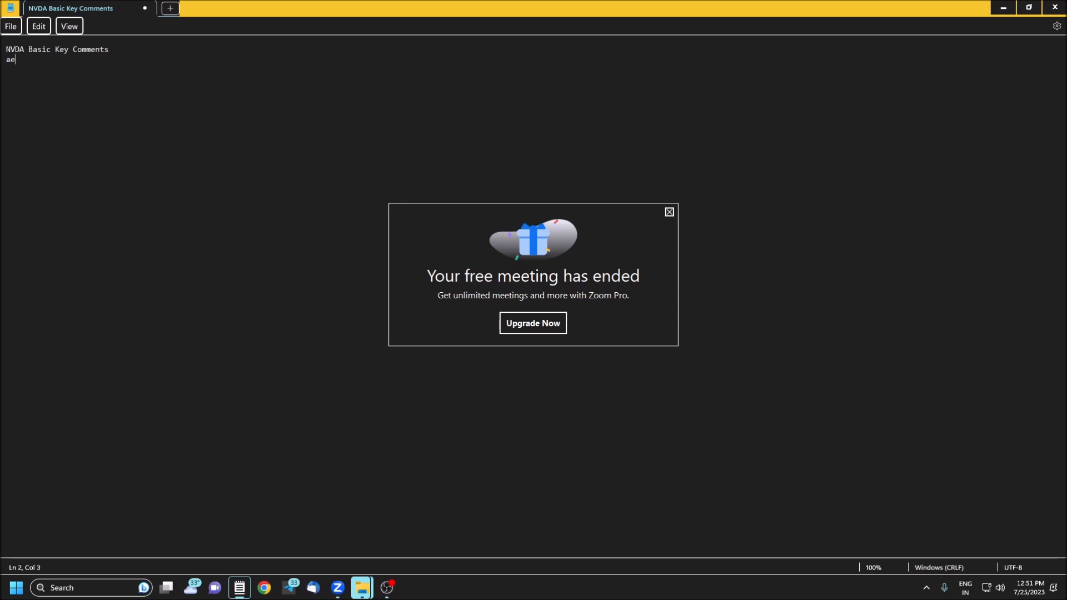
type("g")
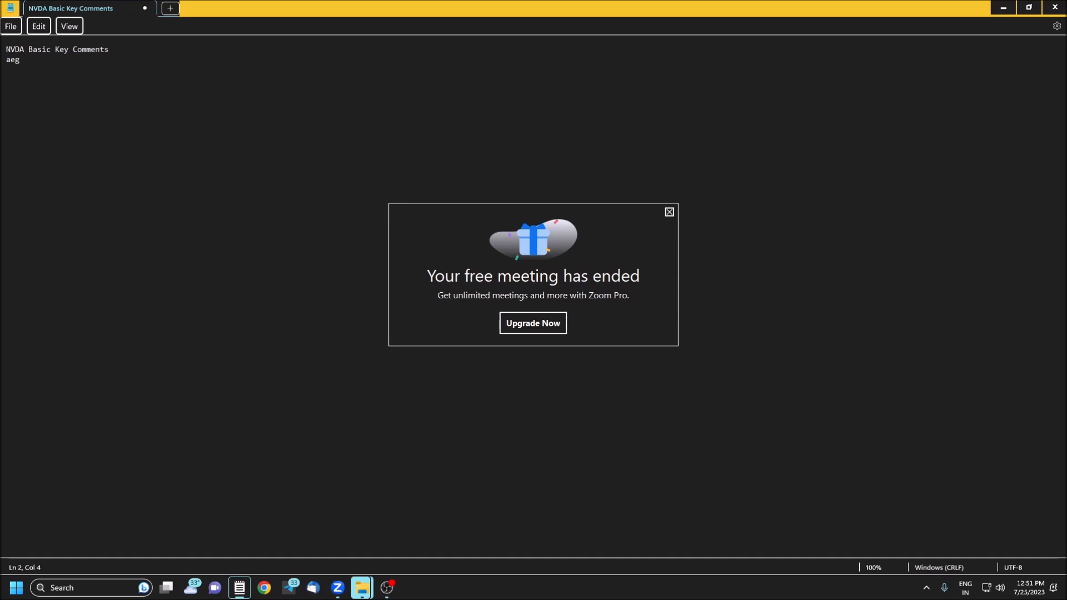
type("i")
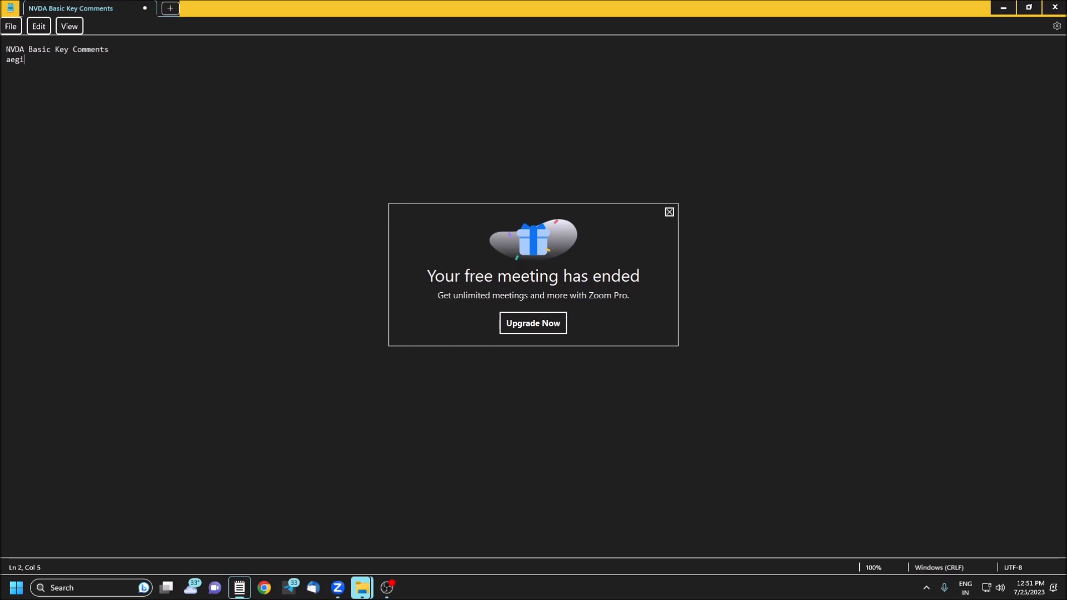
type("j")
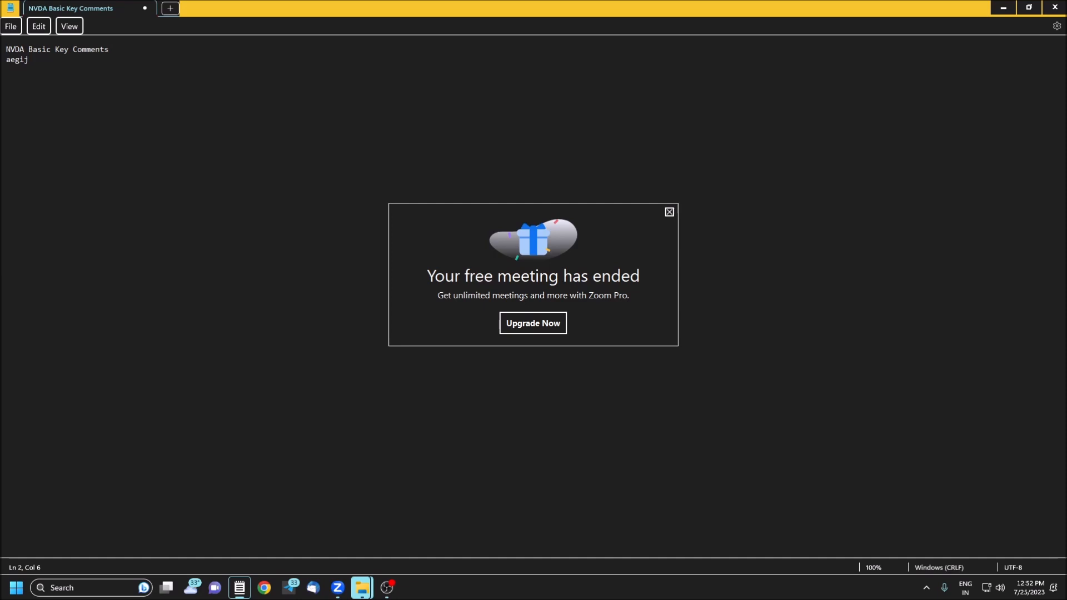
Append l, v, w, x, z so line 2 reads 'aegijlvwxz'.
type("l")
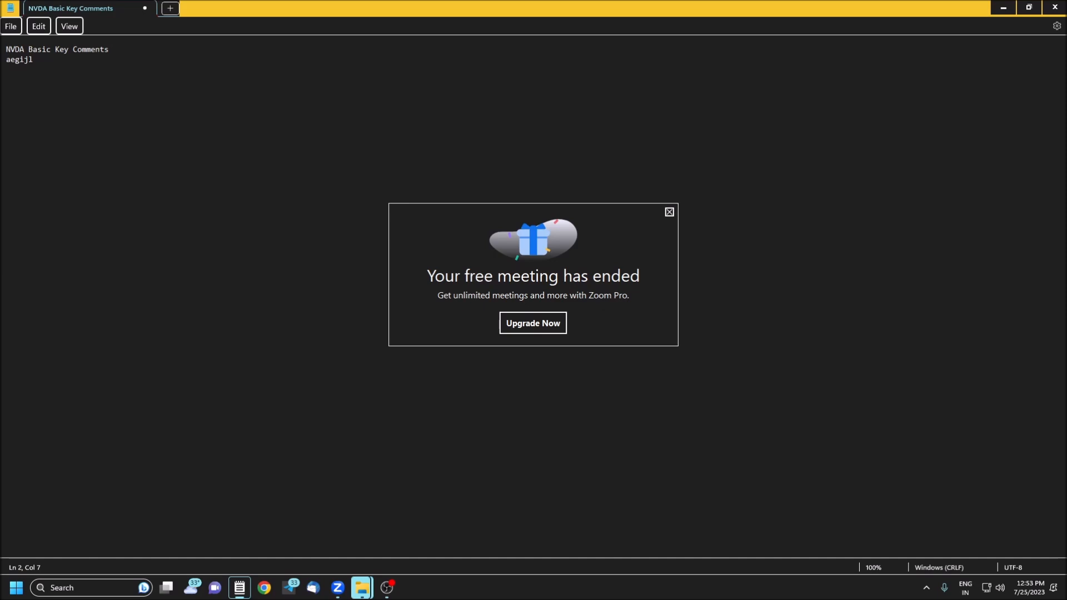
type("v")
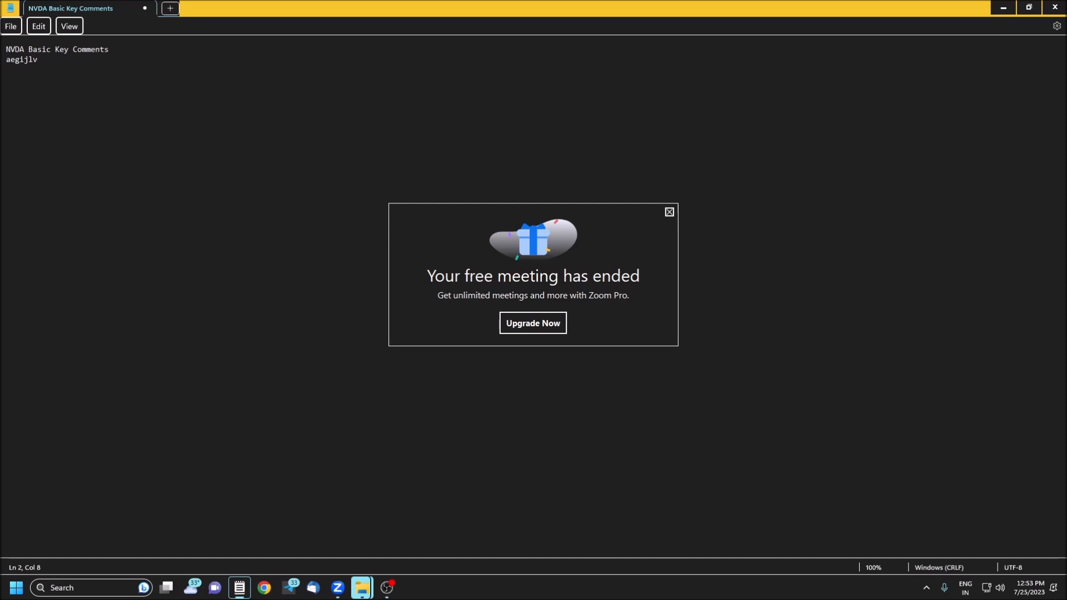
type("w")
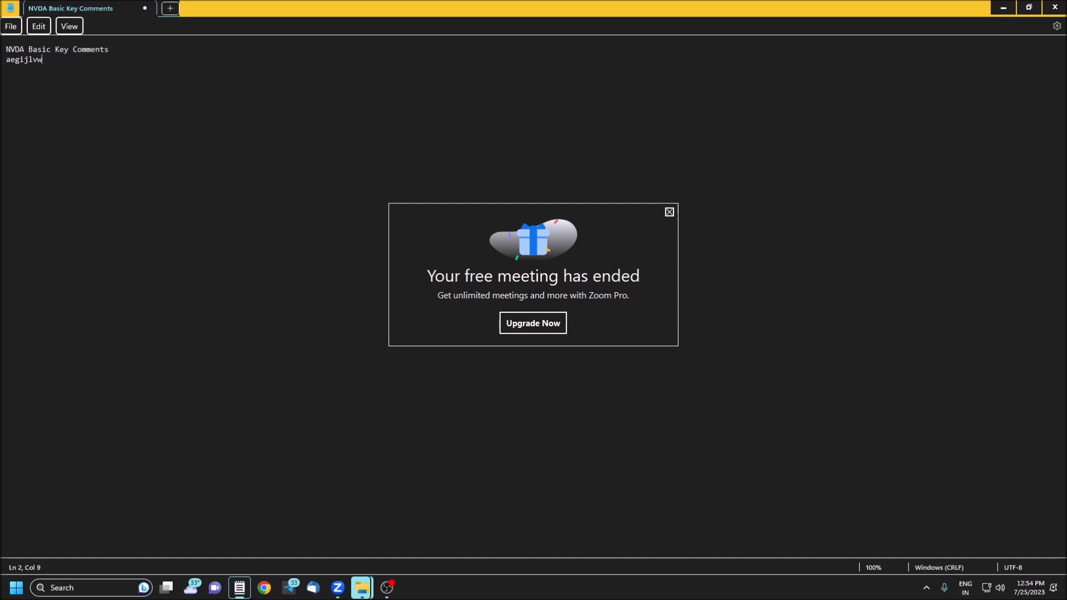
type("x")
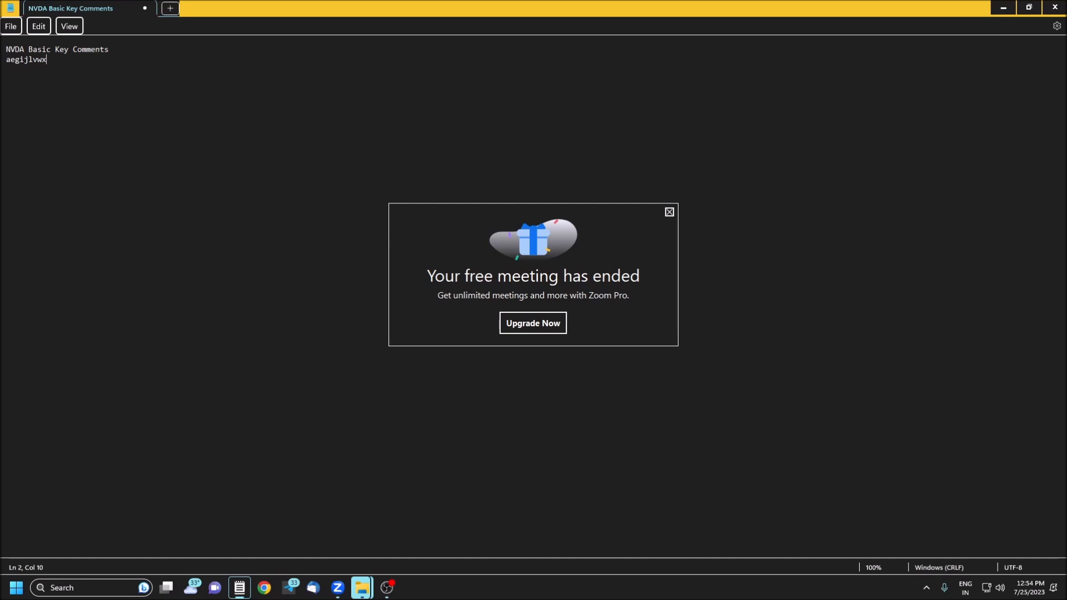
type("z")
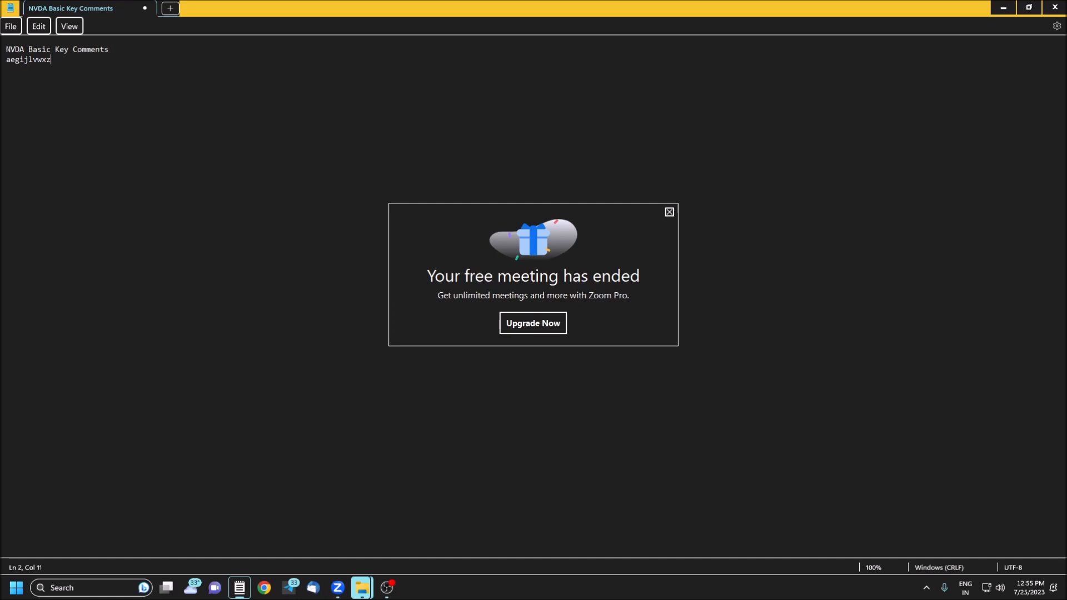
key("Ctrl+f")
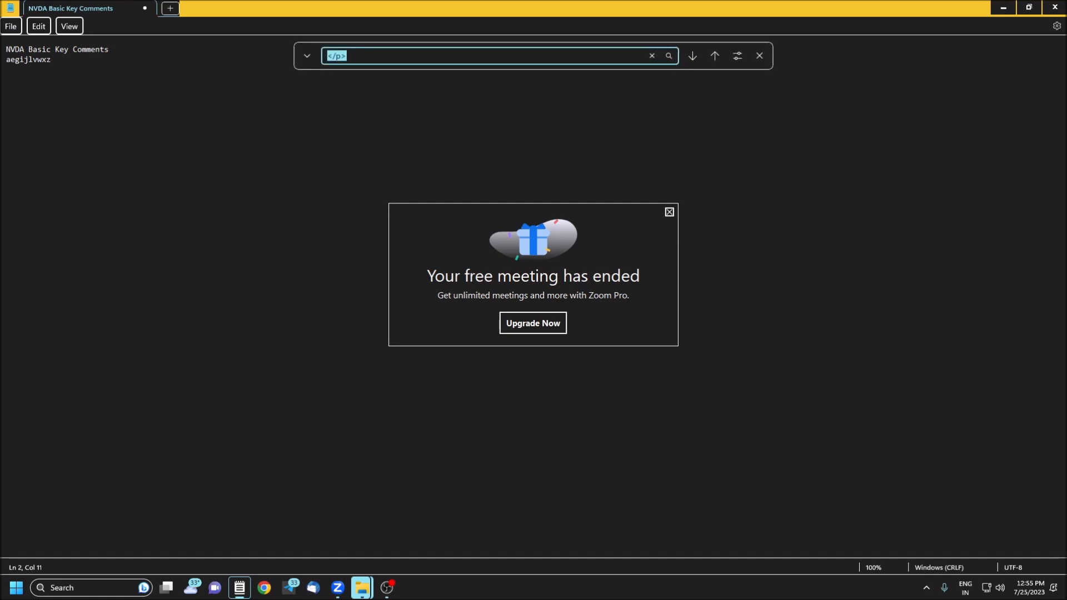
left_click(758, 56)
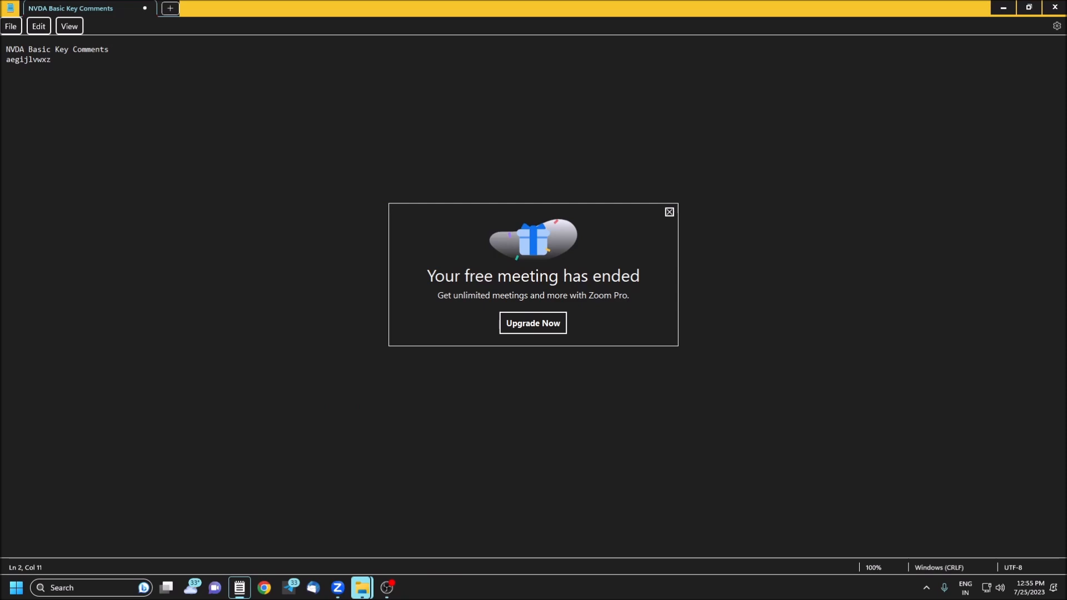
key("Ctrl+h")
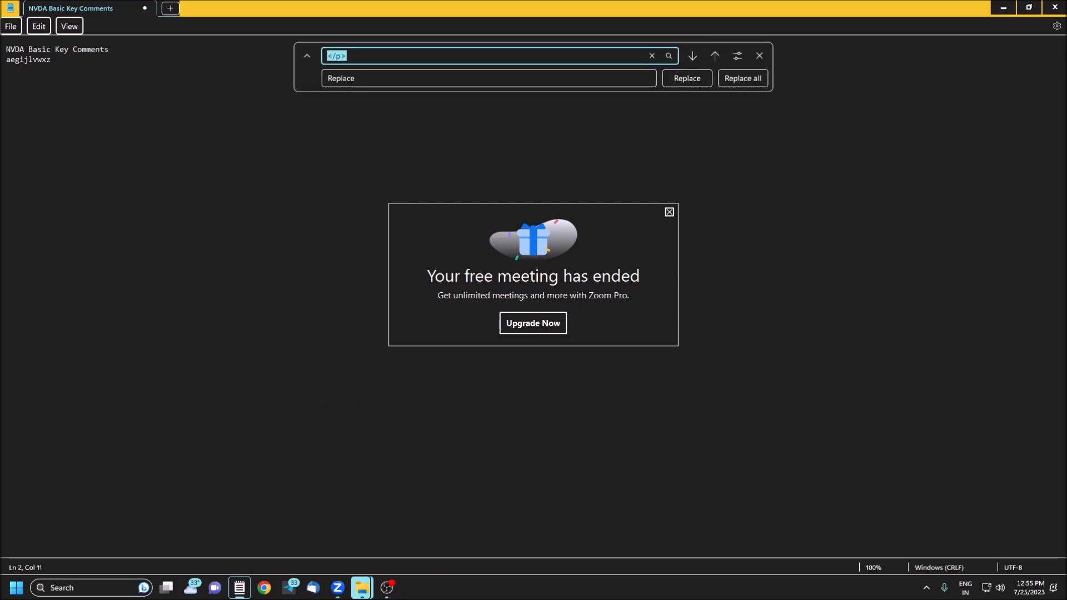
left_click(759, 56)
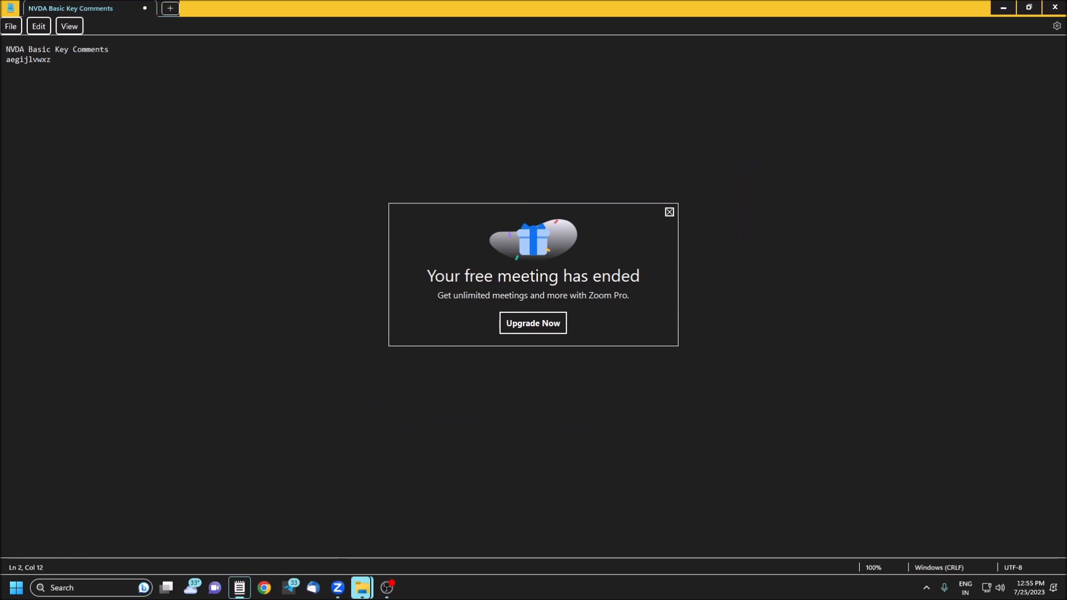
left_click(77, 60)
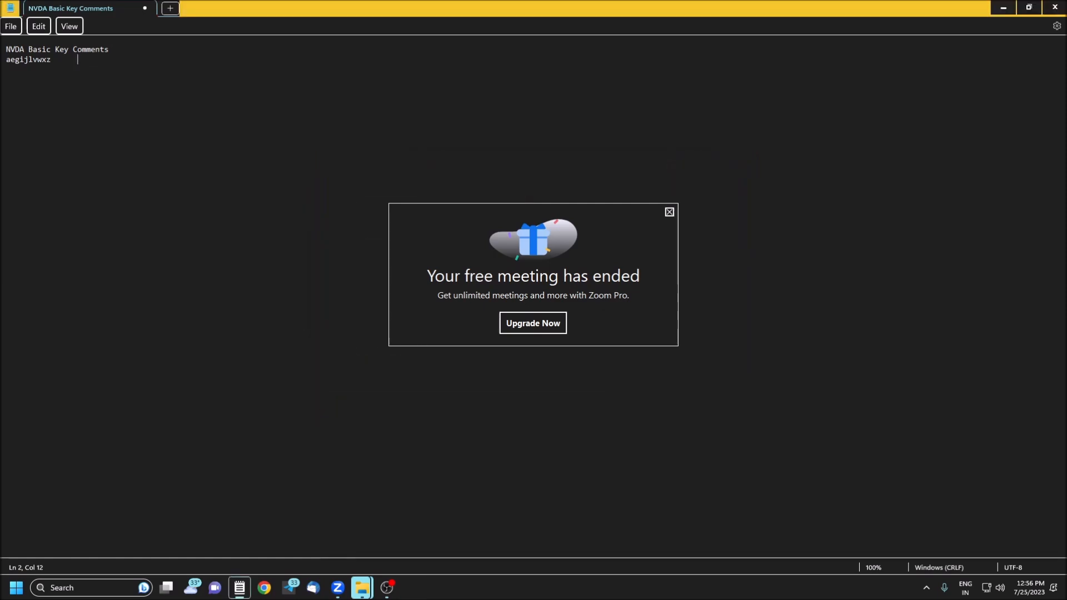
left_click(169, 8)
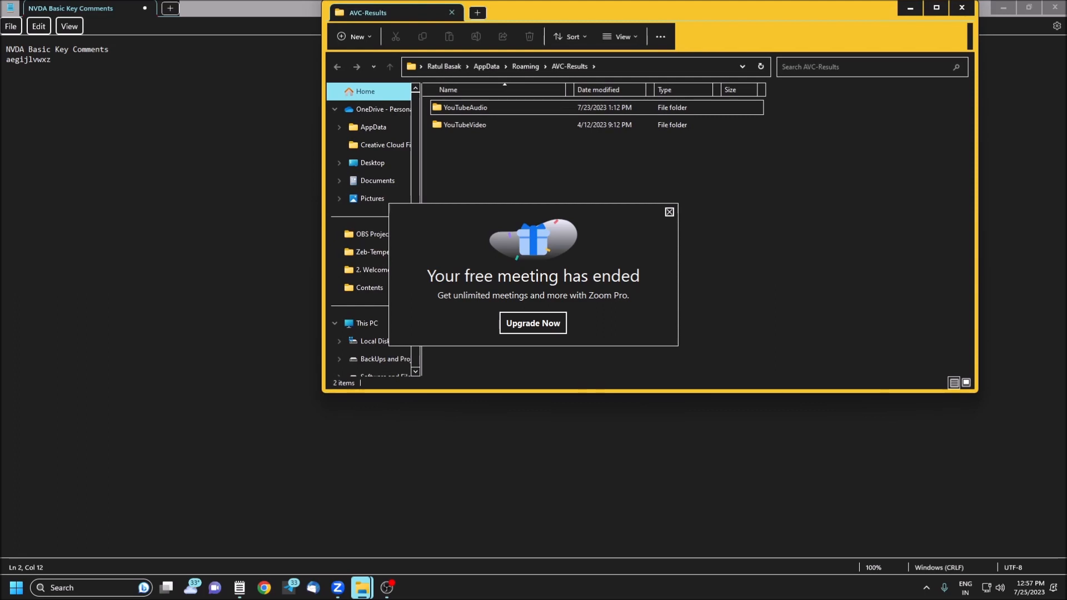
left_click(960, 6)
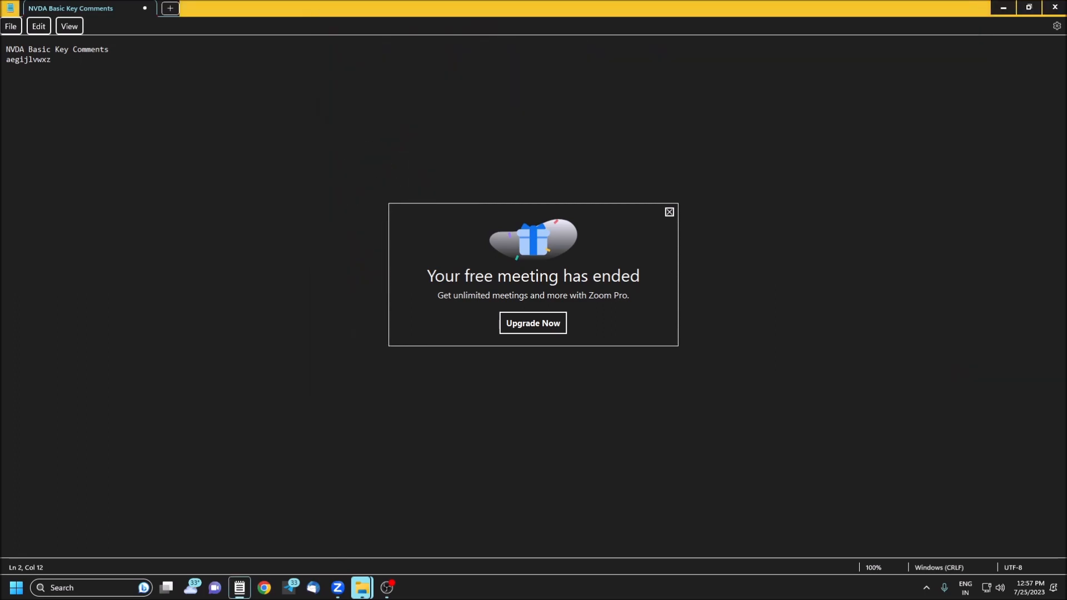